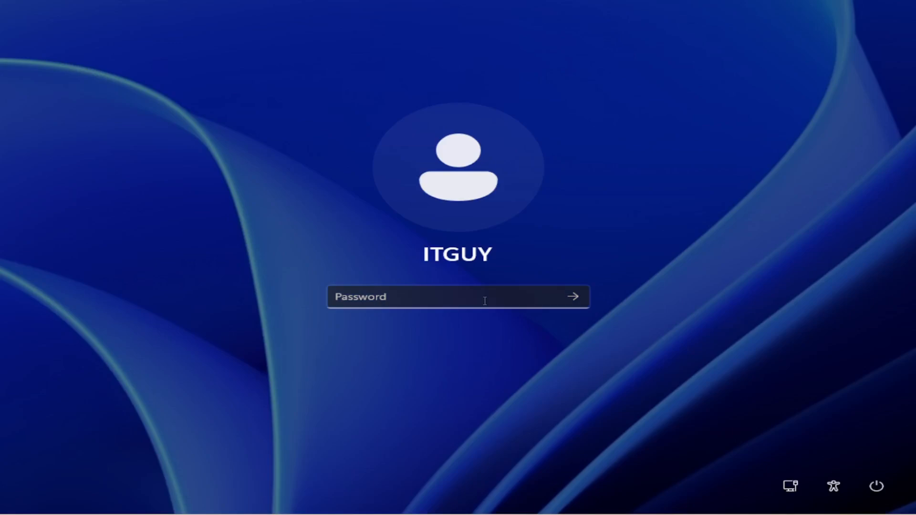
mouse_move(336, 218)
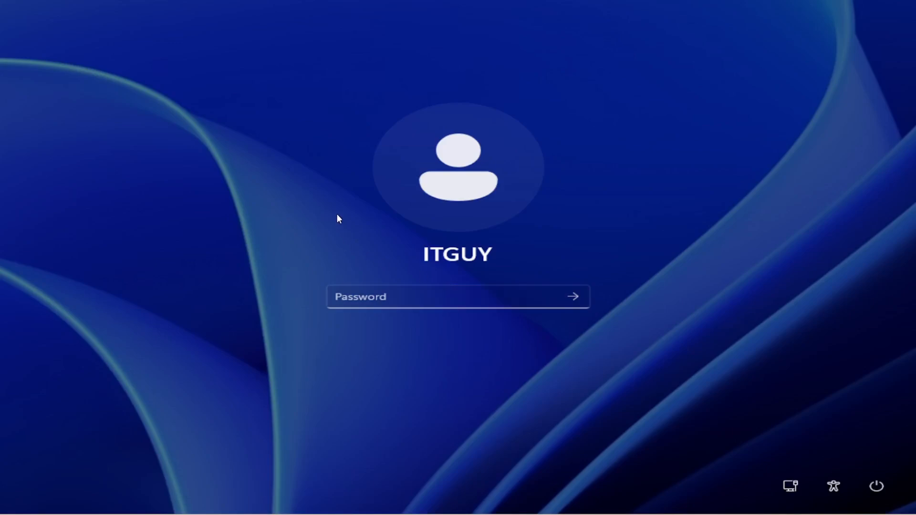
mouse_move(337, 251)
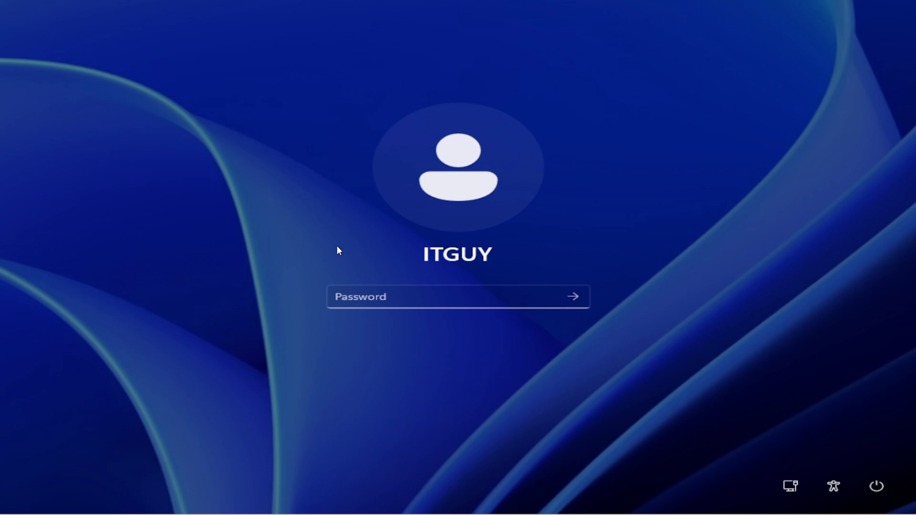
mouse_move(284, 252)
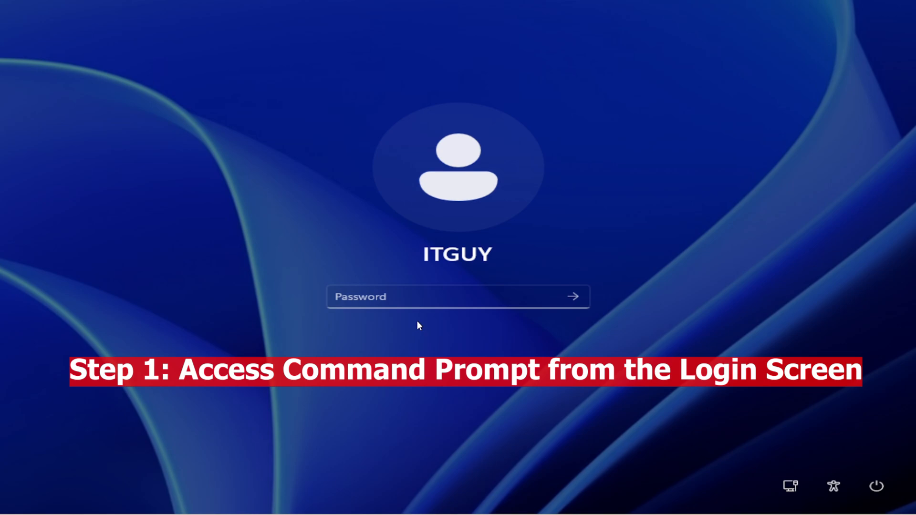
mouse_move(510, 327)
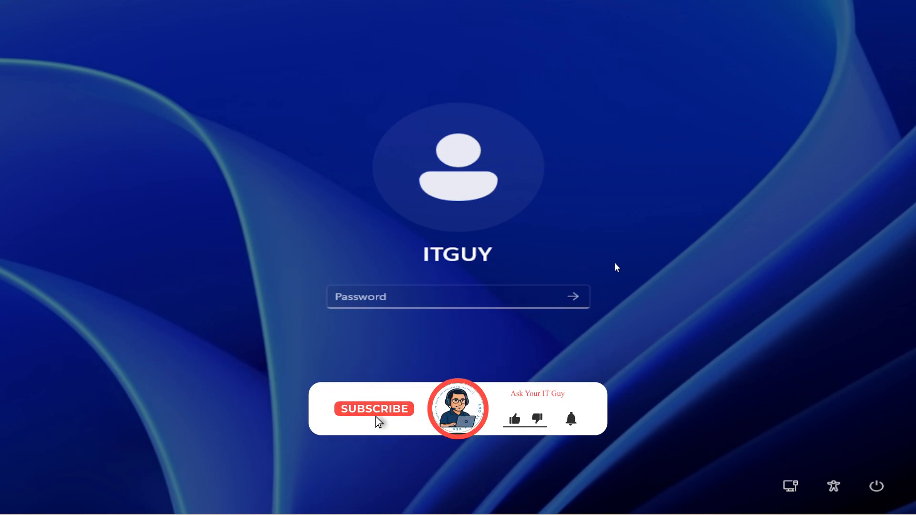
- Restart the PC into recovery using Shift+Restart and enter Troubleshoot toward Command Prompt
click(375, 408)
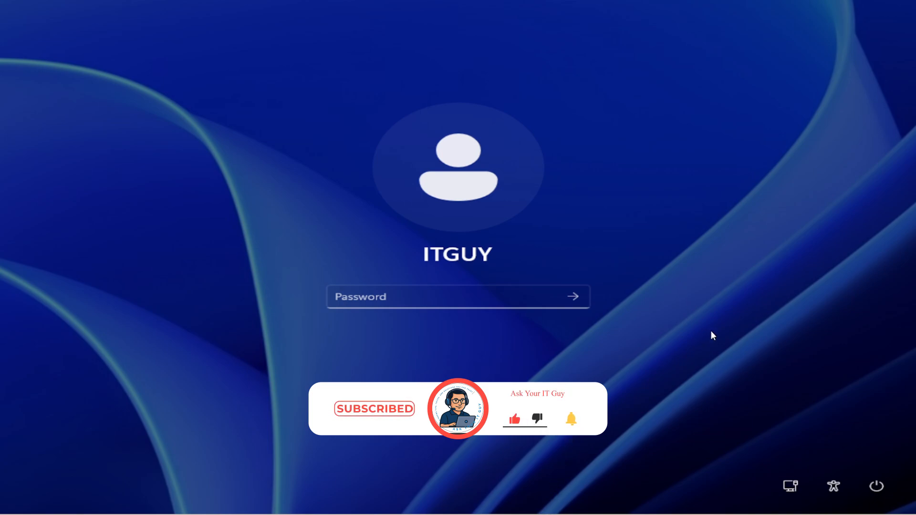
click(833, 486)
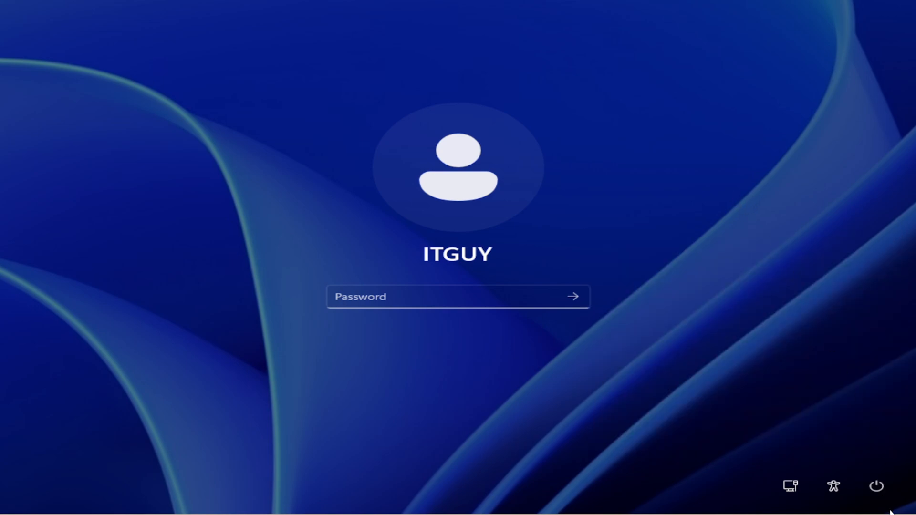
mouse_move(874, 486)
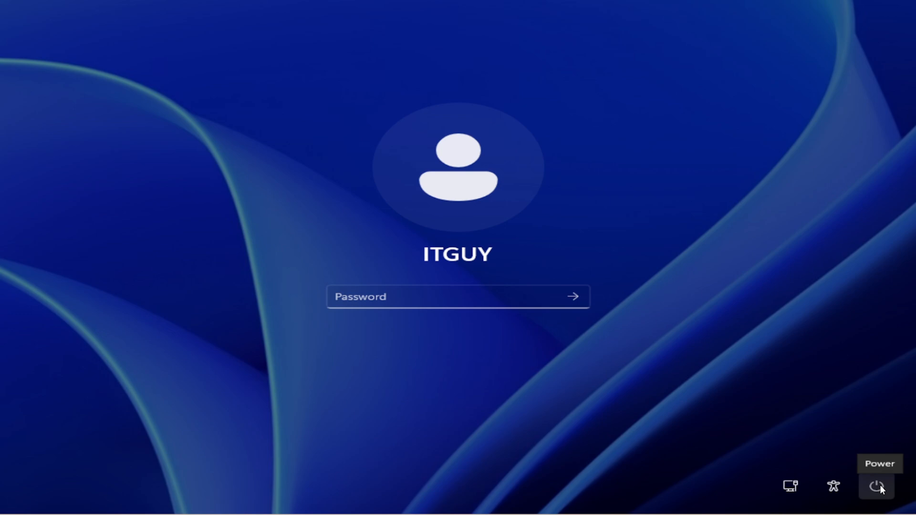
click(877, 485)
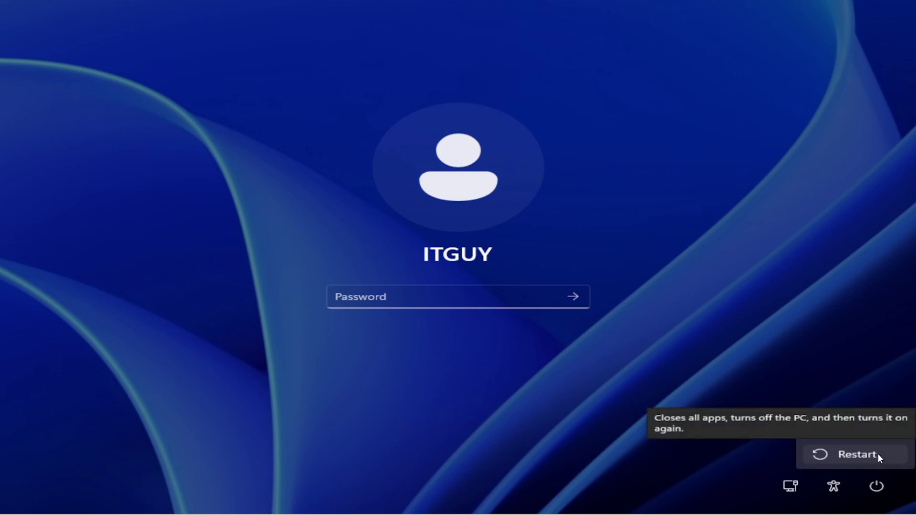
click(859, 455)
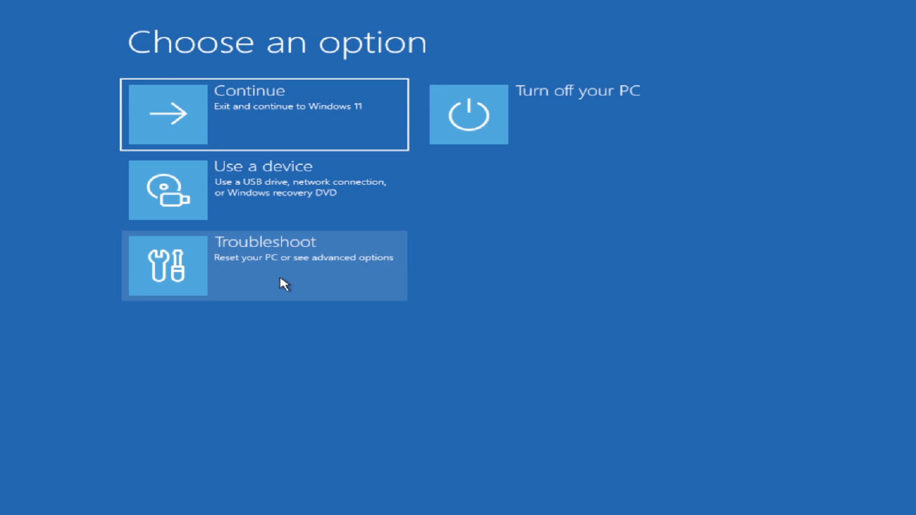
click(264, 266)
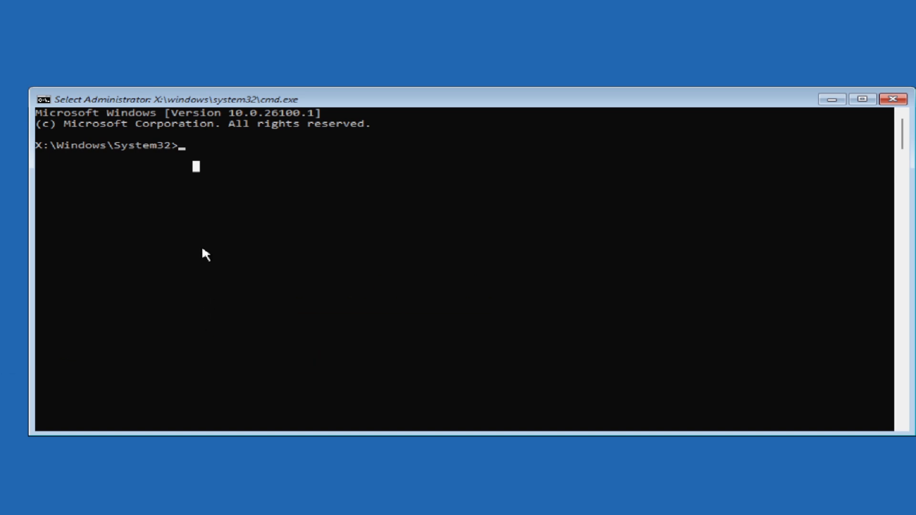
- List the contents of drives C and D, try drive F, then switch back to C:
text(c:)
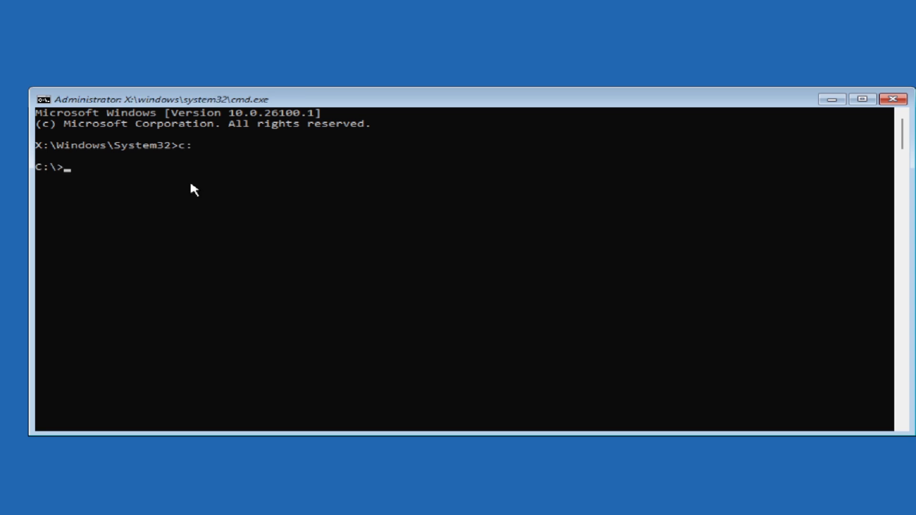
text(dir)
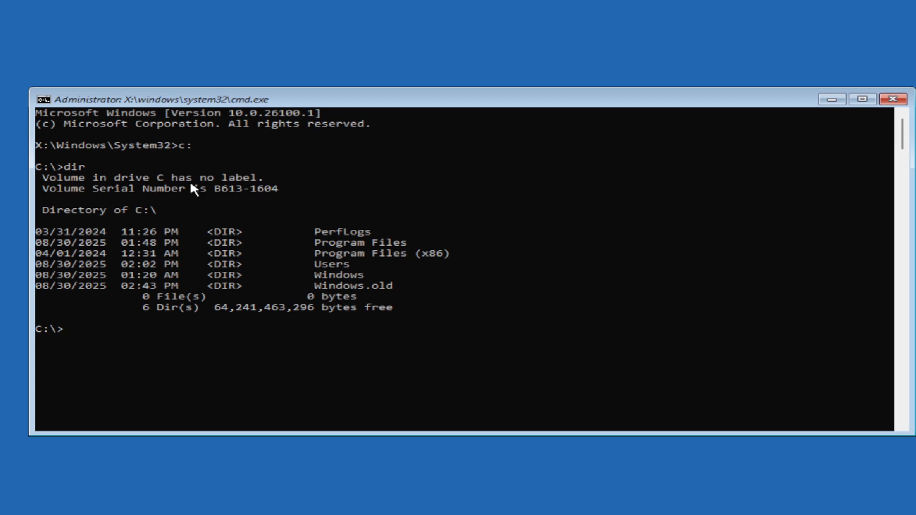
text(d:)
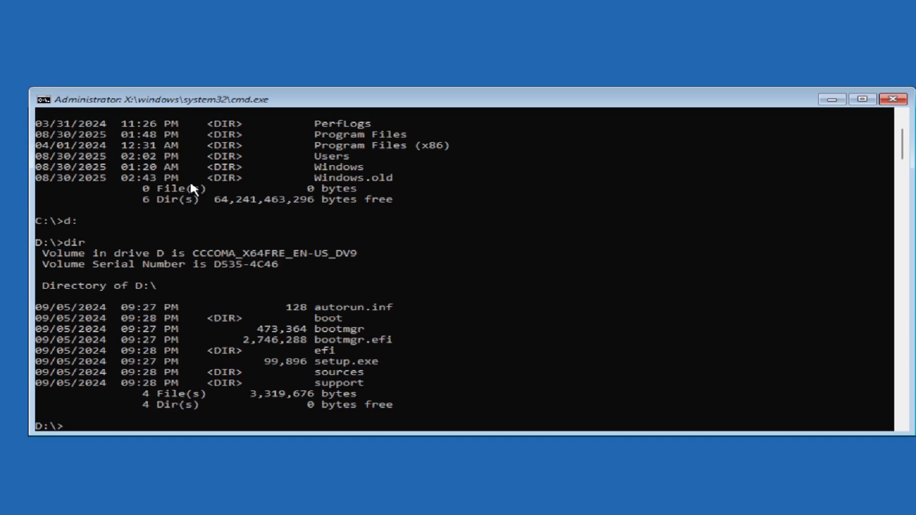
text(f;)
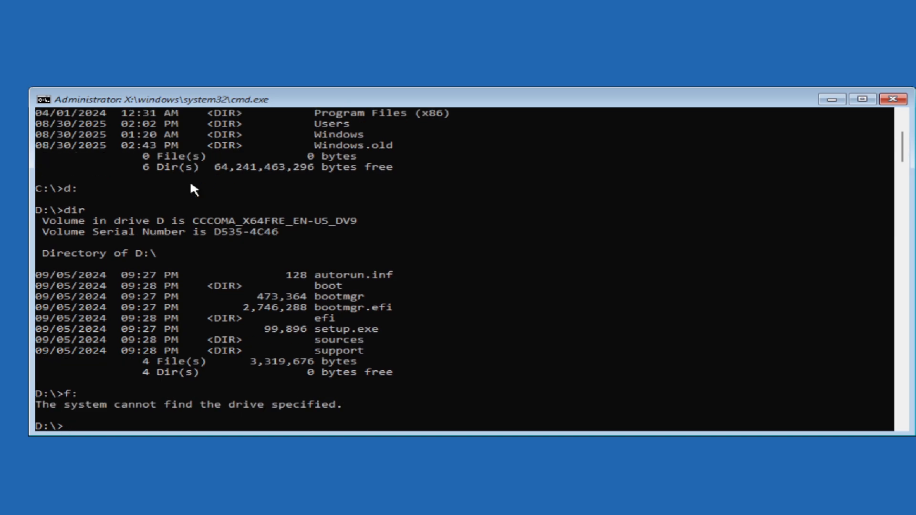
text(c:)
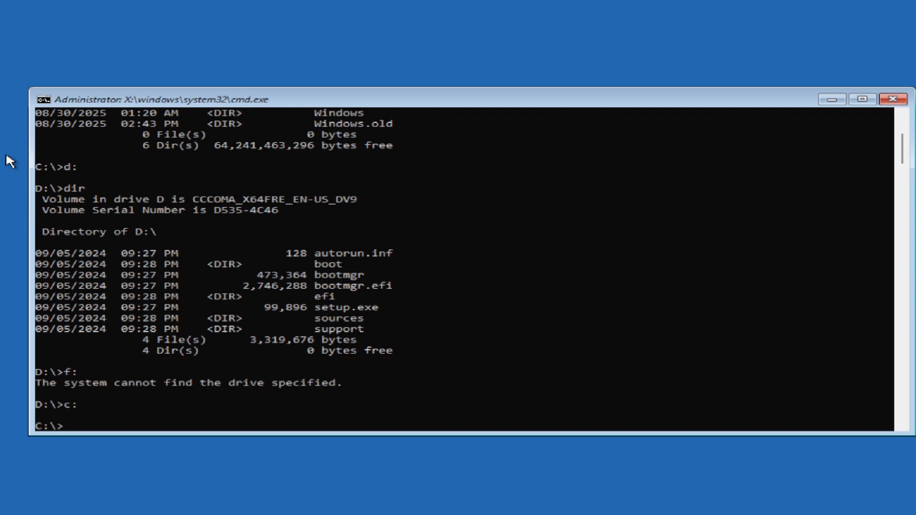
mouse_move(76, 429)
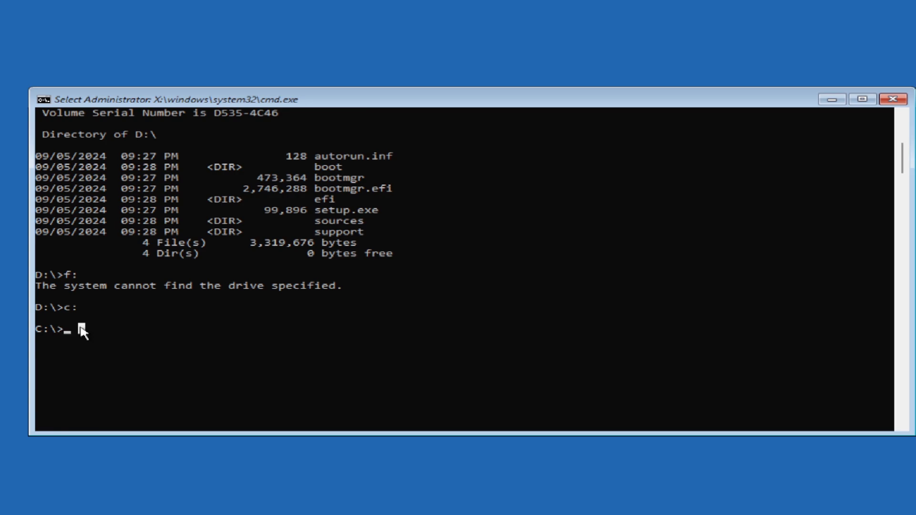
- Change directory into C:\Windows\System32
text(cd w)
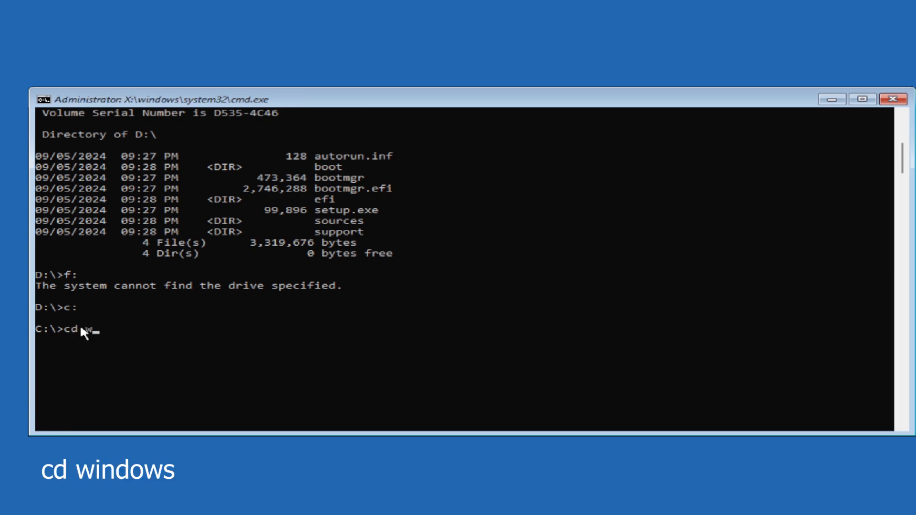
text(windows)
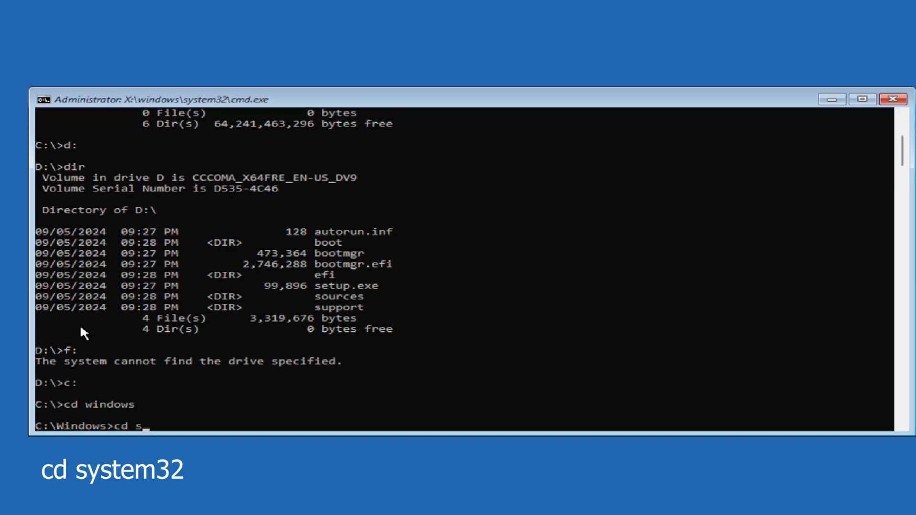
text(ystem32)
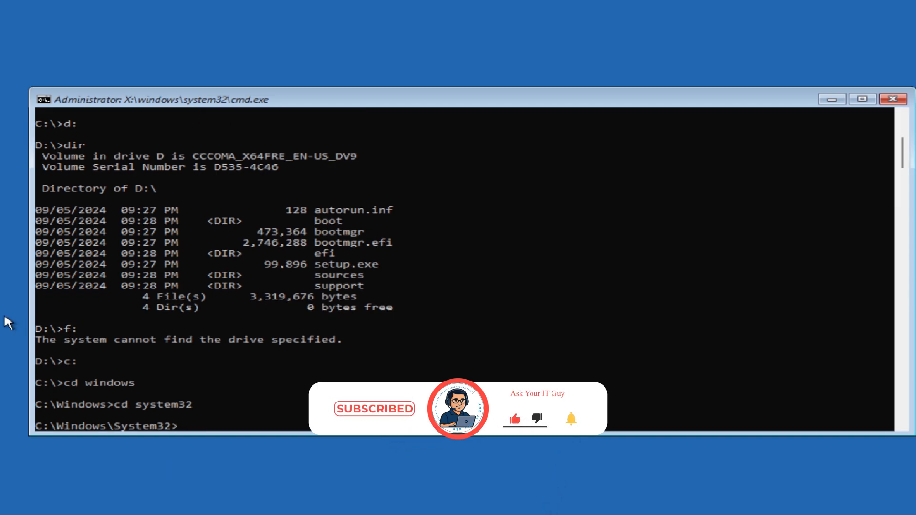
click(192, 426)
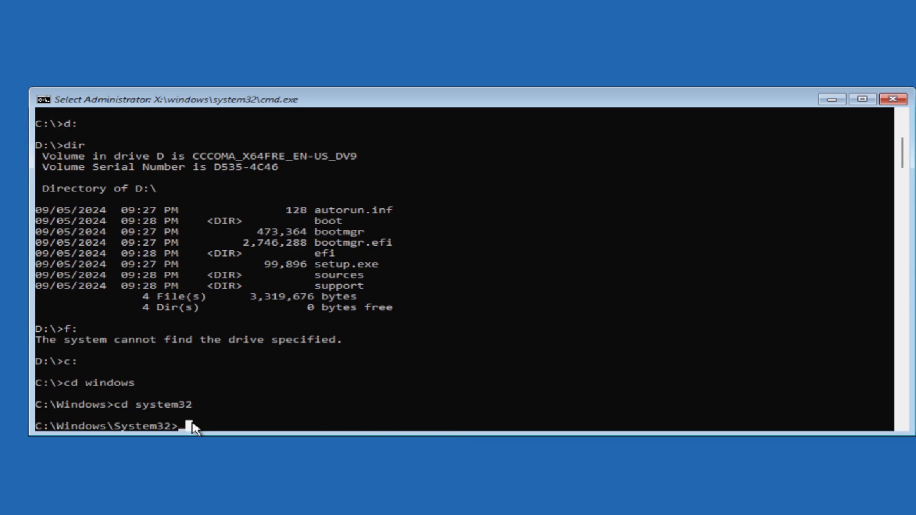
- Rename utilman.exe to utilman1.exe
text(r)
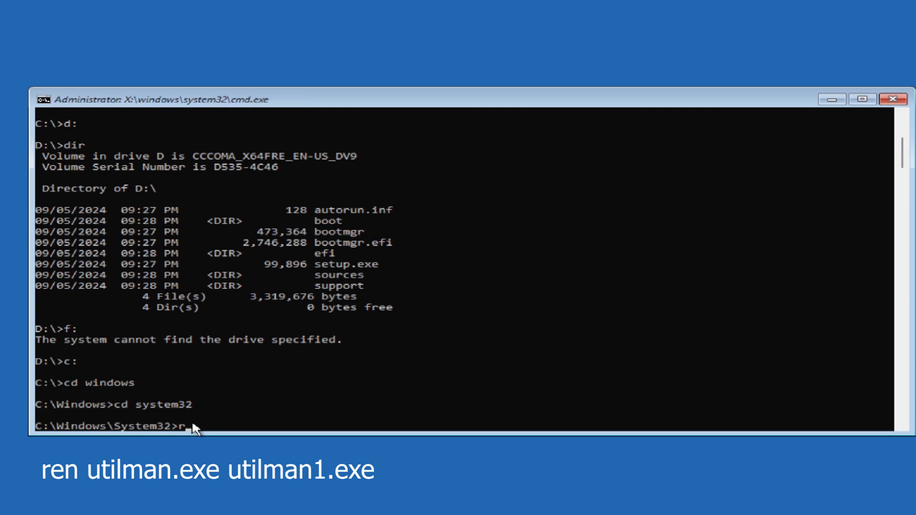
text(en)
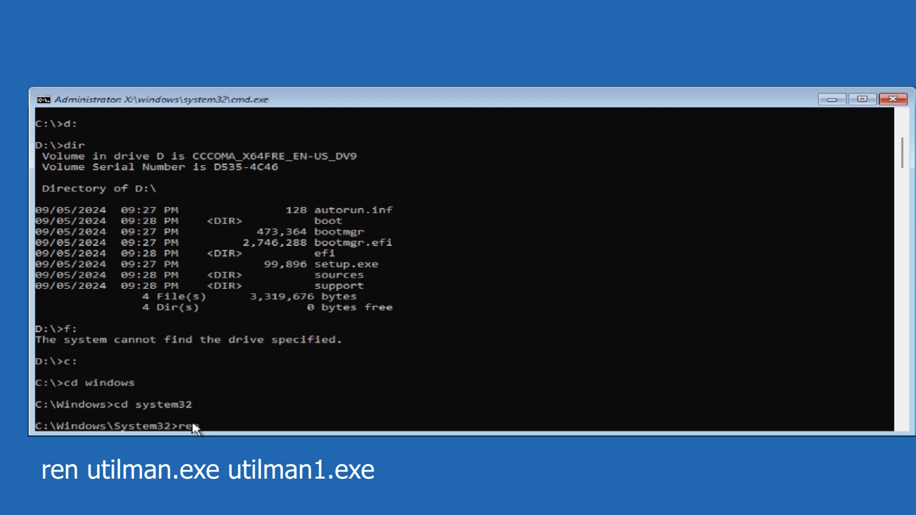
text(util)
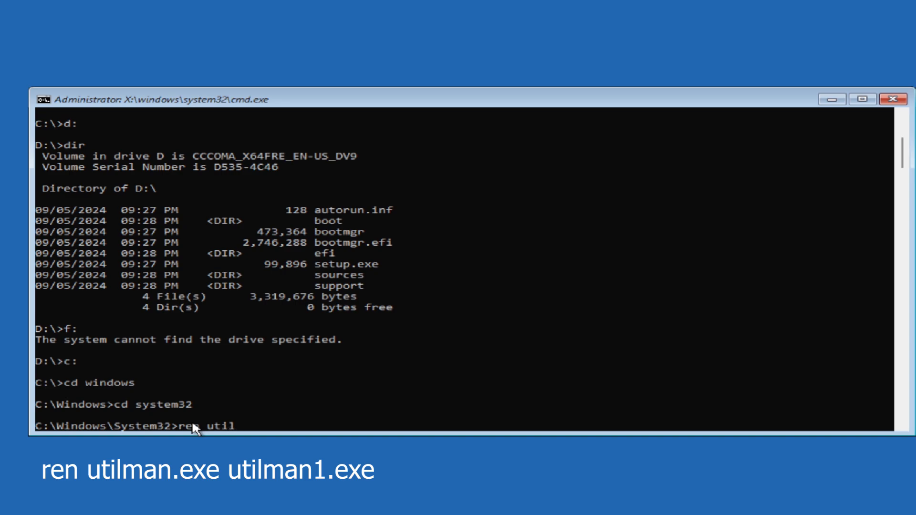
text(man)
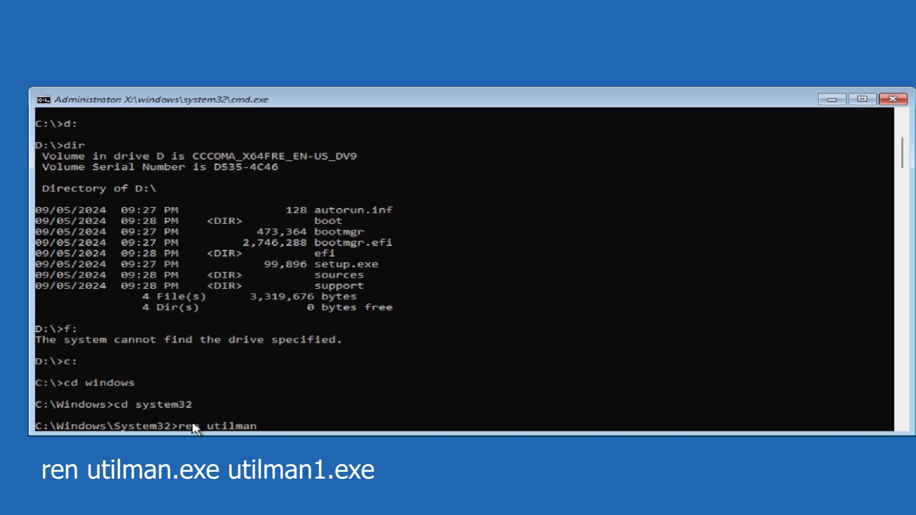
text(.exe utilman1.exe)
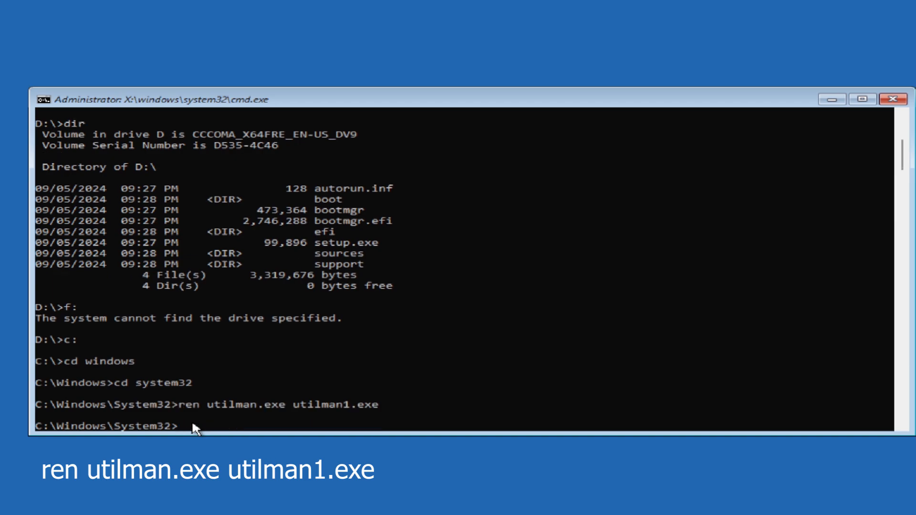
- Rename cmd.exe to utilman.exe and exit Command Prompt to the recovery options
text(ren)
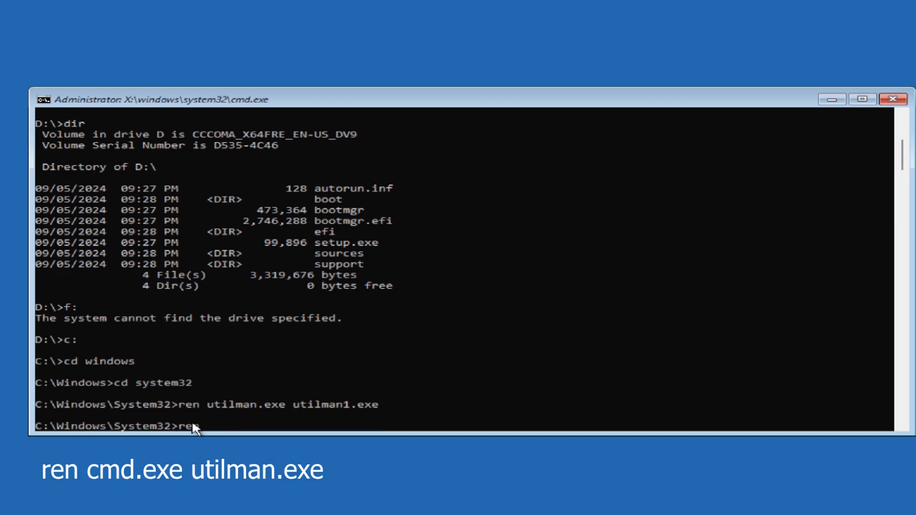
text(cmd.)
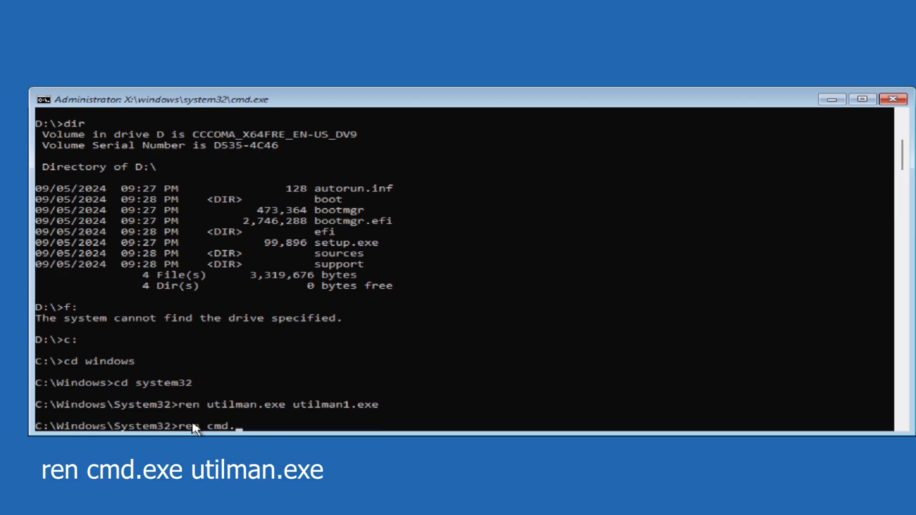
text(exe)
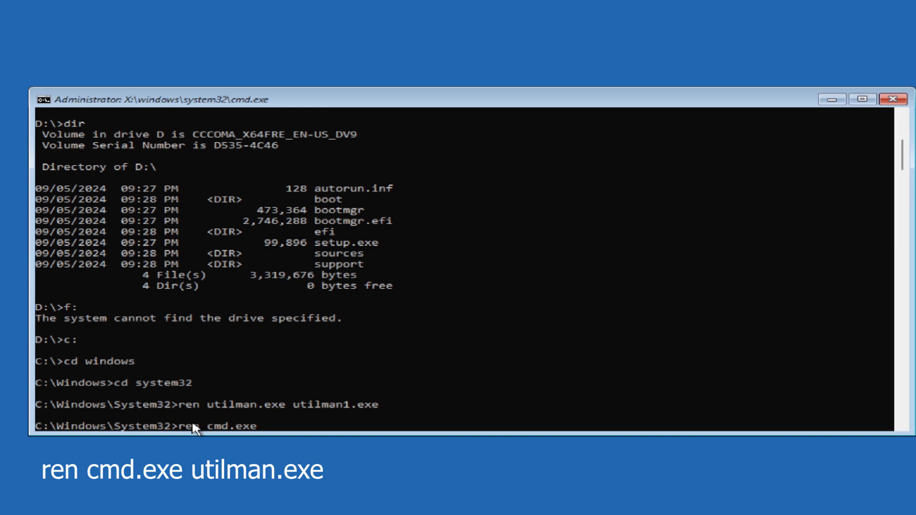
text(utilman.exe)
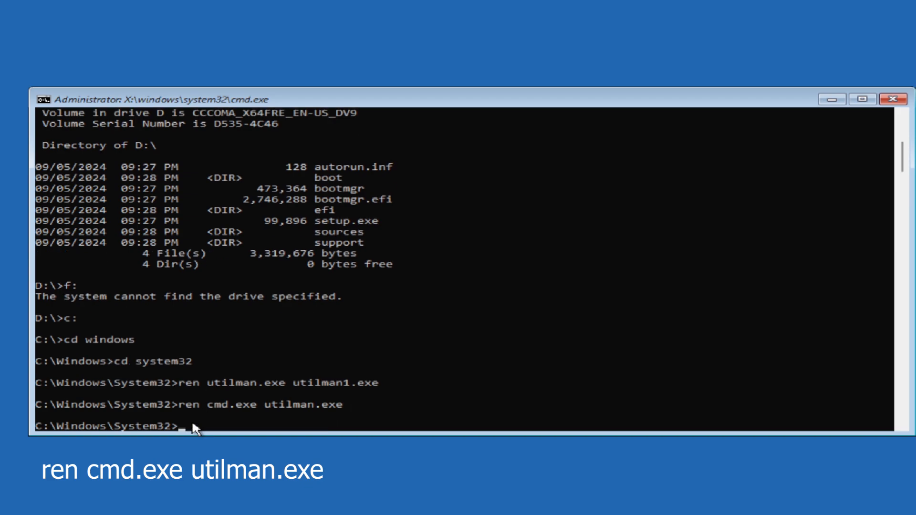
mouse_move(195, 421)
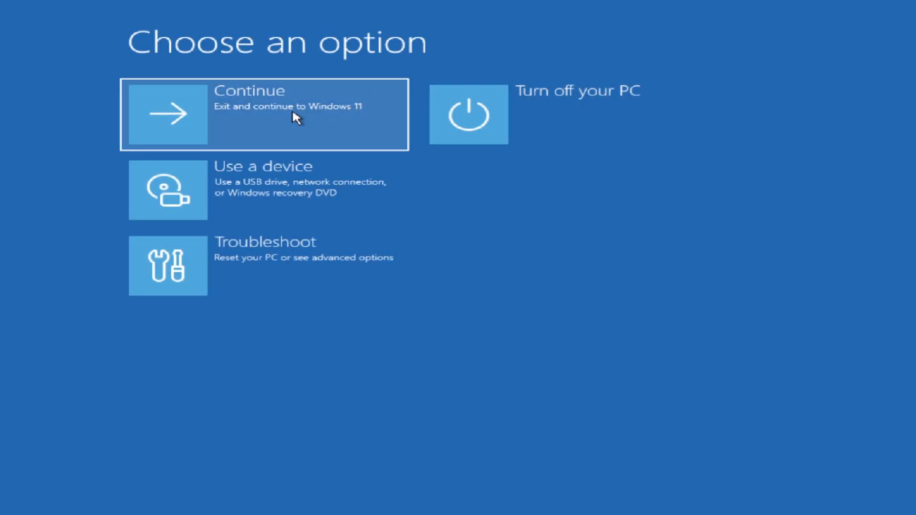
click(264, 114)
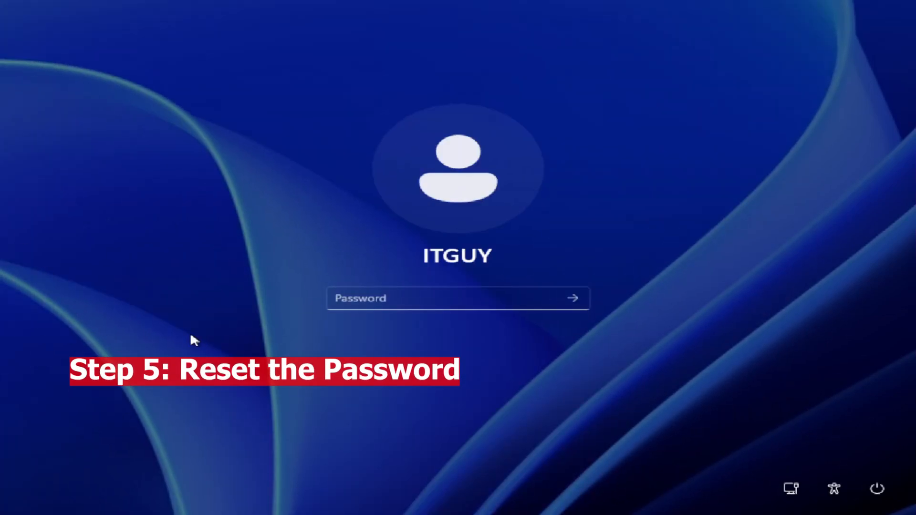
- Launch cmd from the sign-in screen's Accessibility button and run net user
click(834, 489)
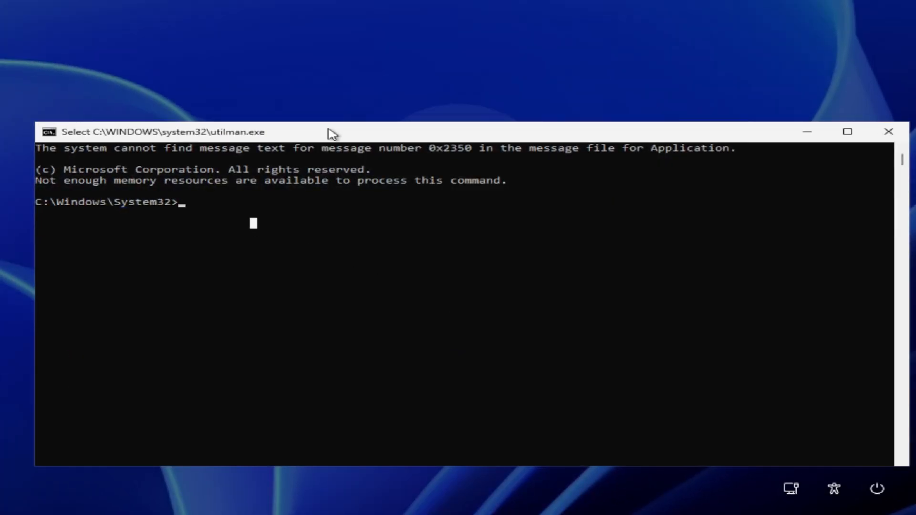
text(net user)
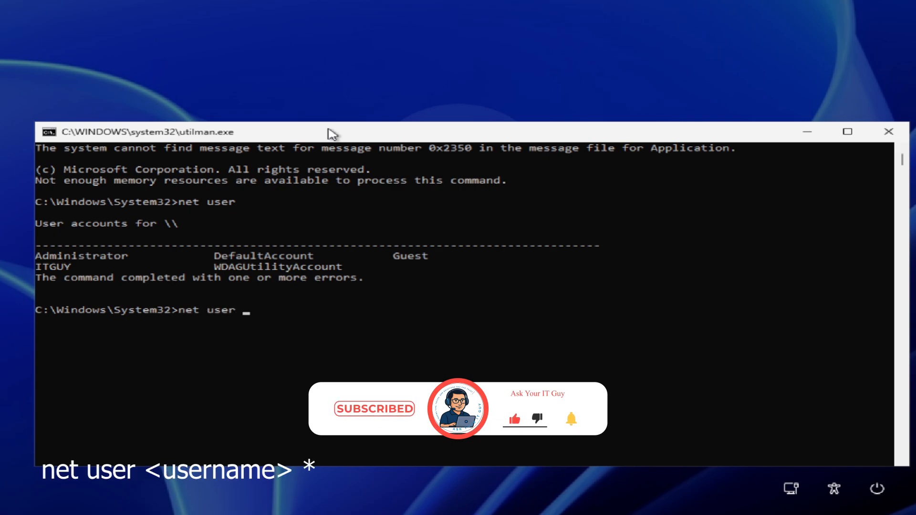
- Run net user ITGUY *, then enter and confirm the new password
text(IT)
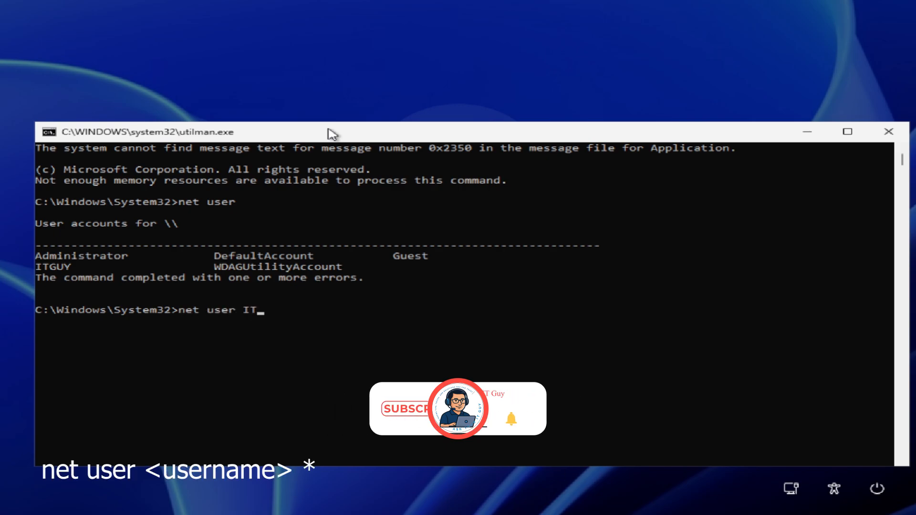
text(GUY *)
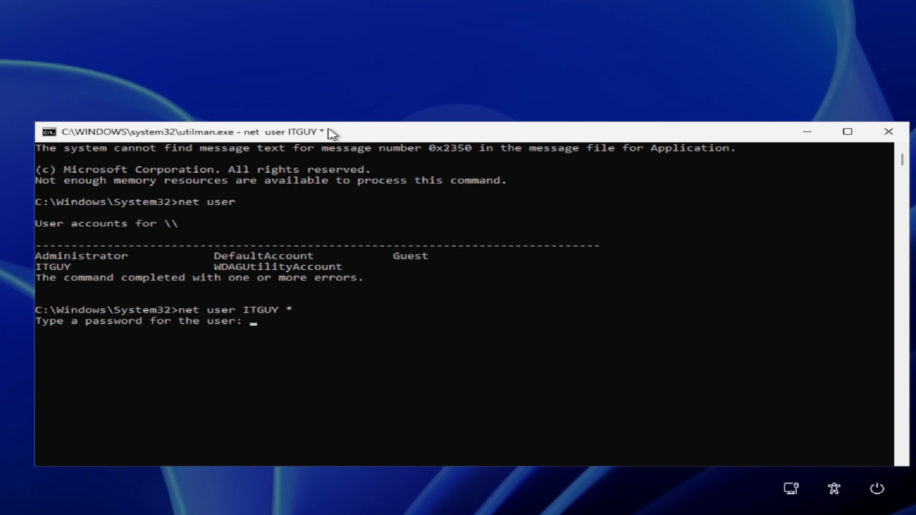
key(Enter)
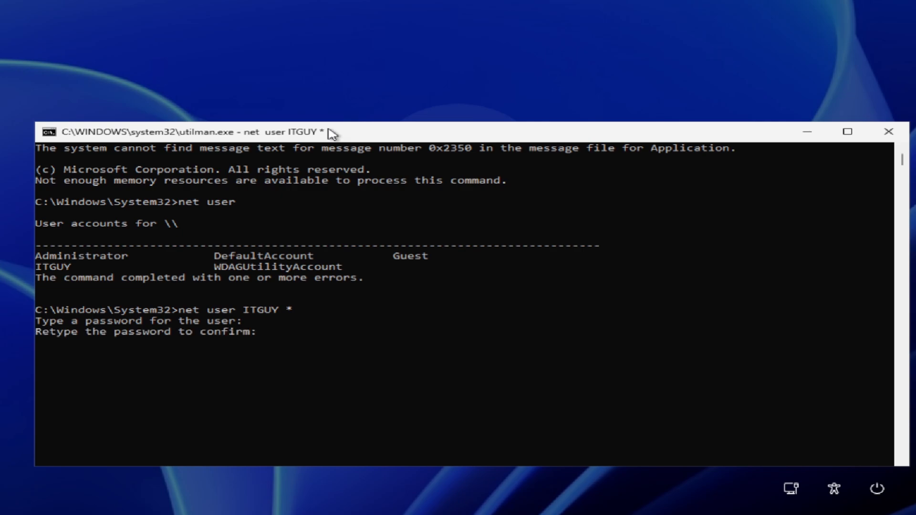
key(Enter)
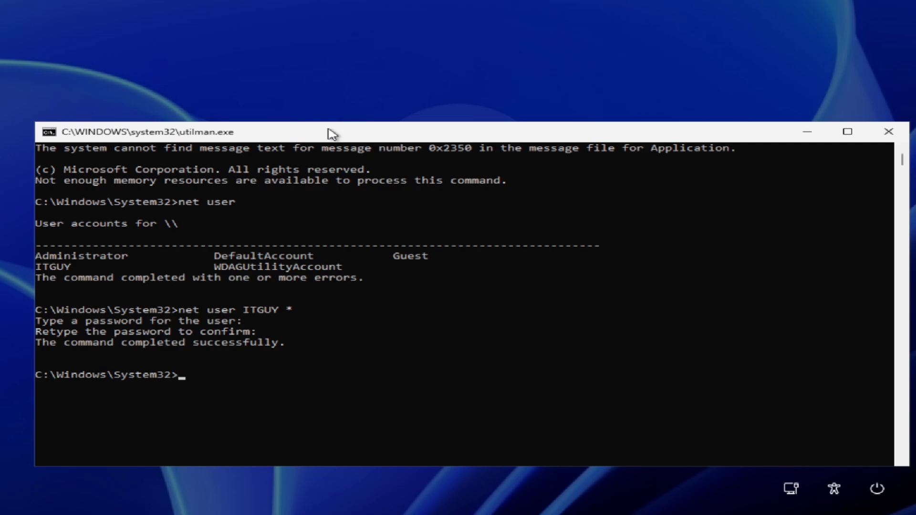
text(net)
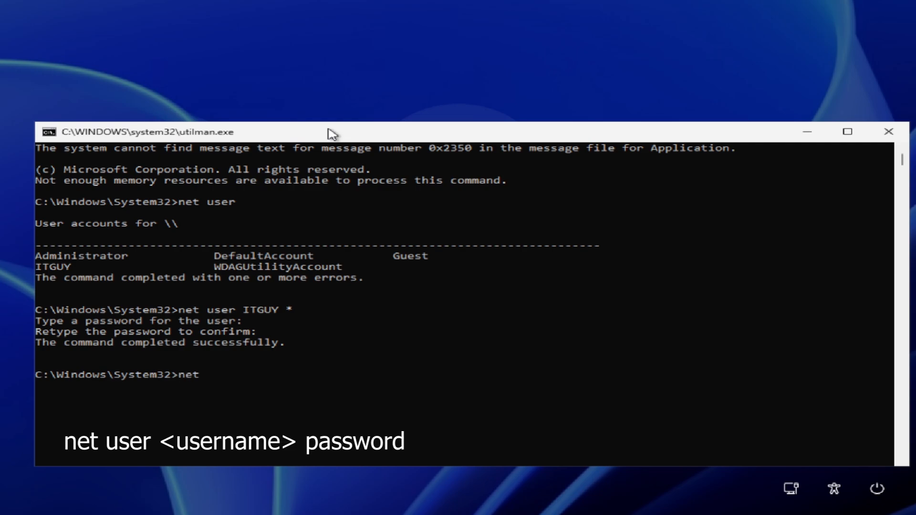
text(user IT)
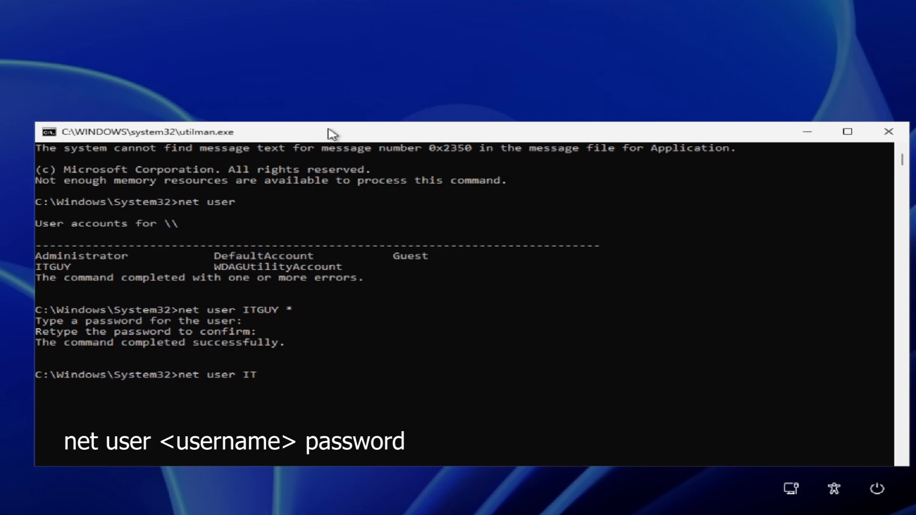
text(GUY)
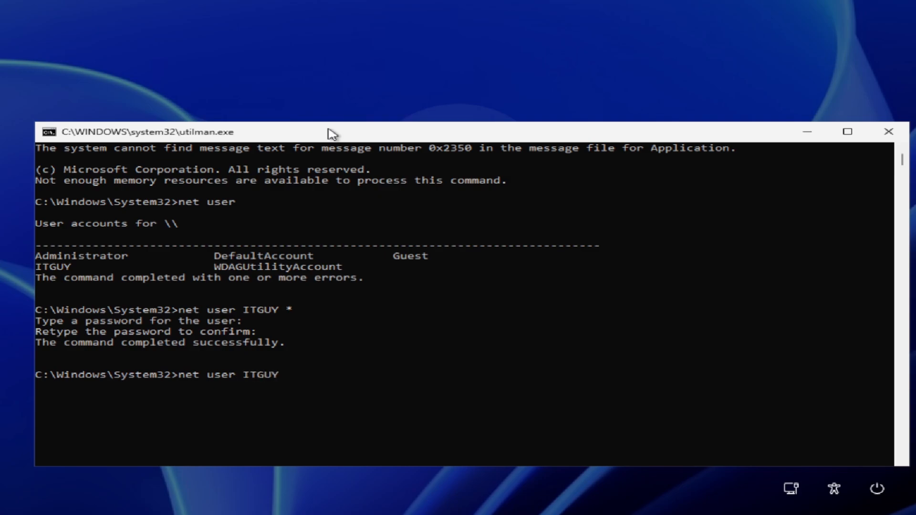
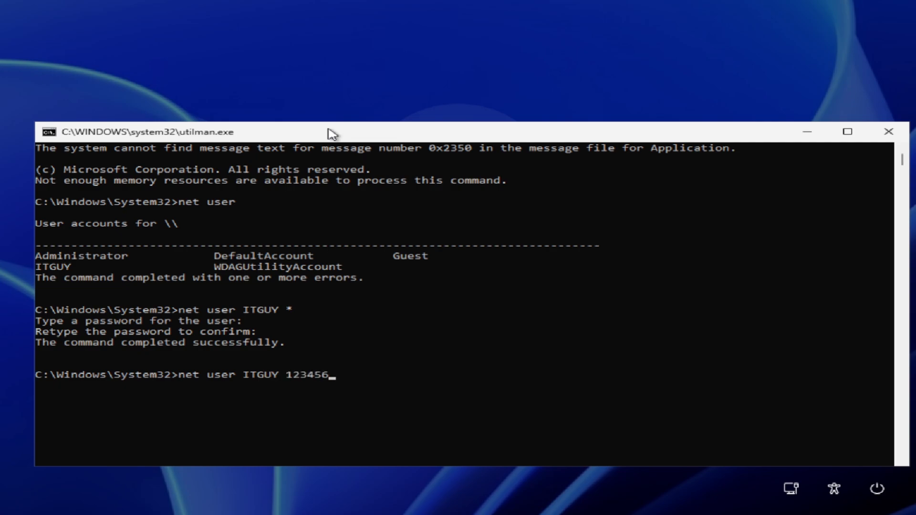
key(enter)
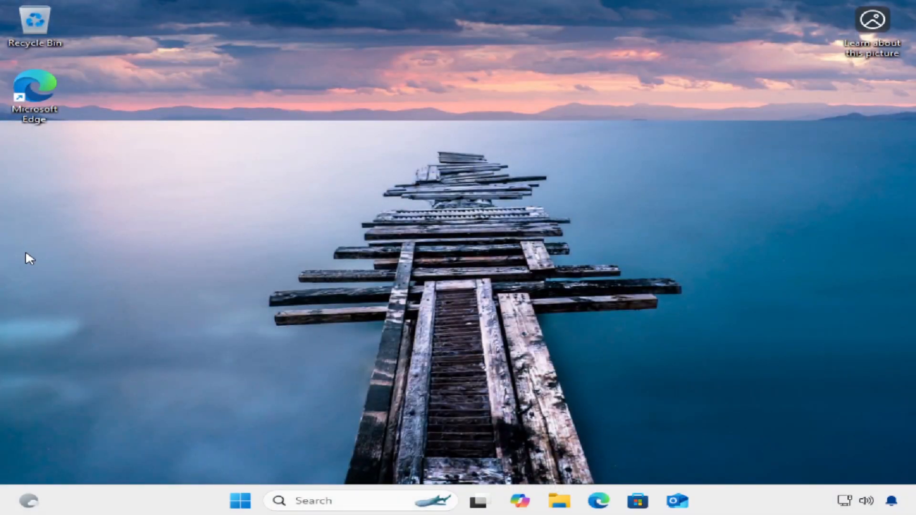
- Lock the PC, restart into recovery, and open the Troubleshoot options
key(Win+L)
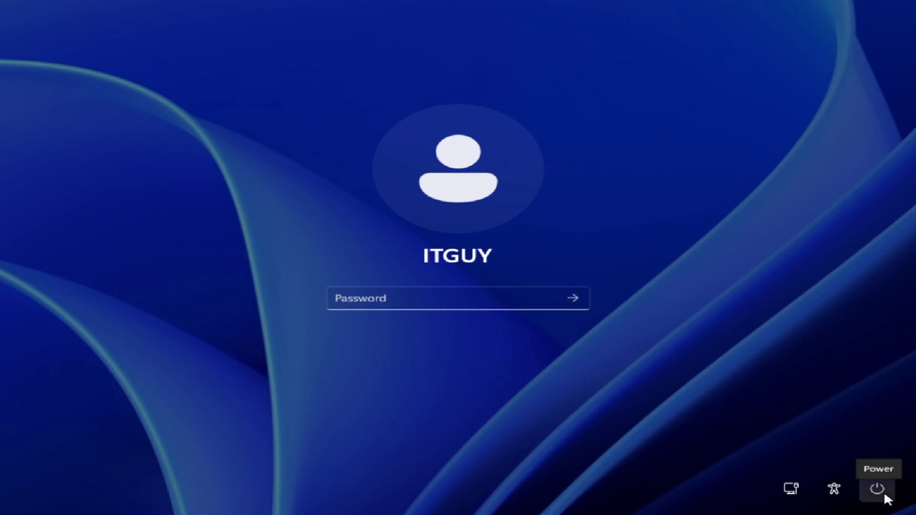
mouse_move(834, 495)
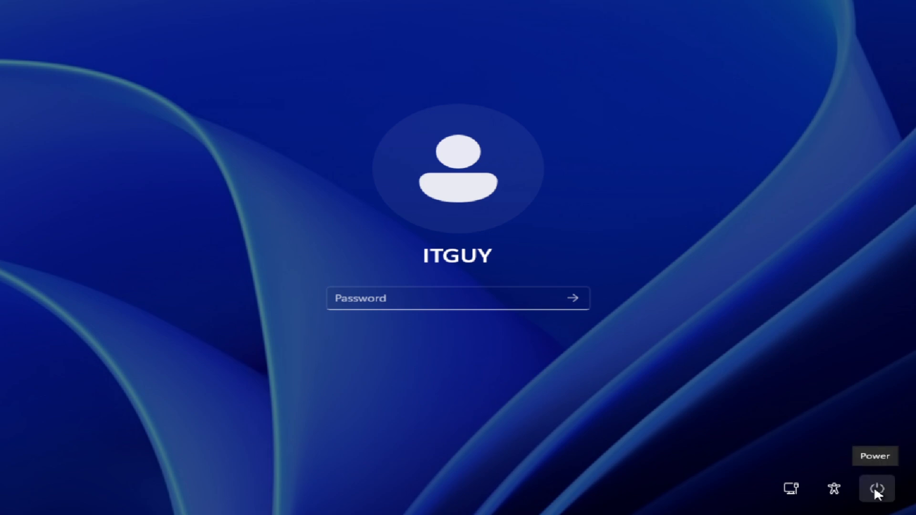
click(877, 489)
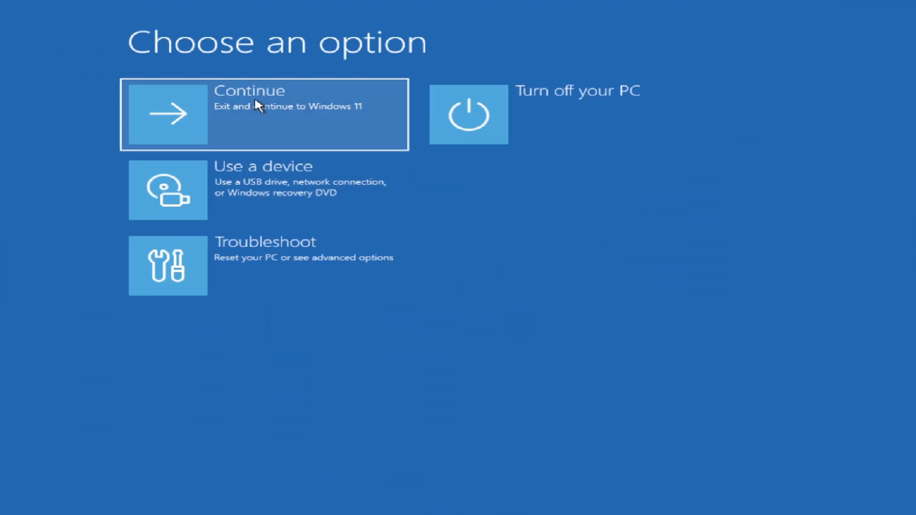
mouse_move(275, 279)
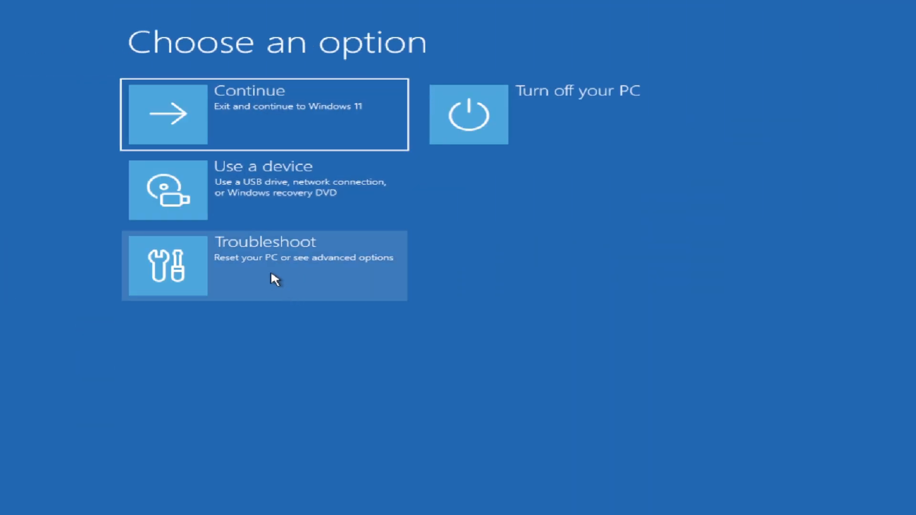
click(264, 265)
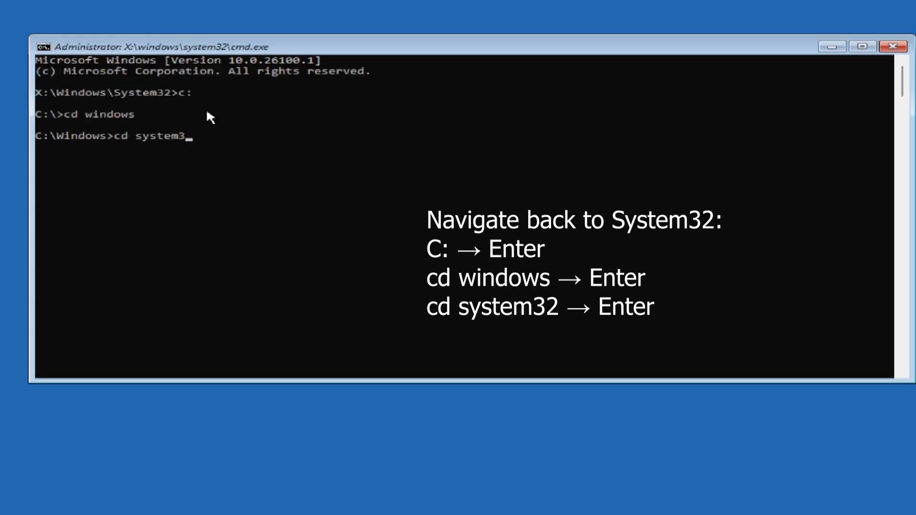
- Enter System32 and rename utilman.exe back to cmd.exe
key(Enter)
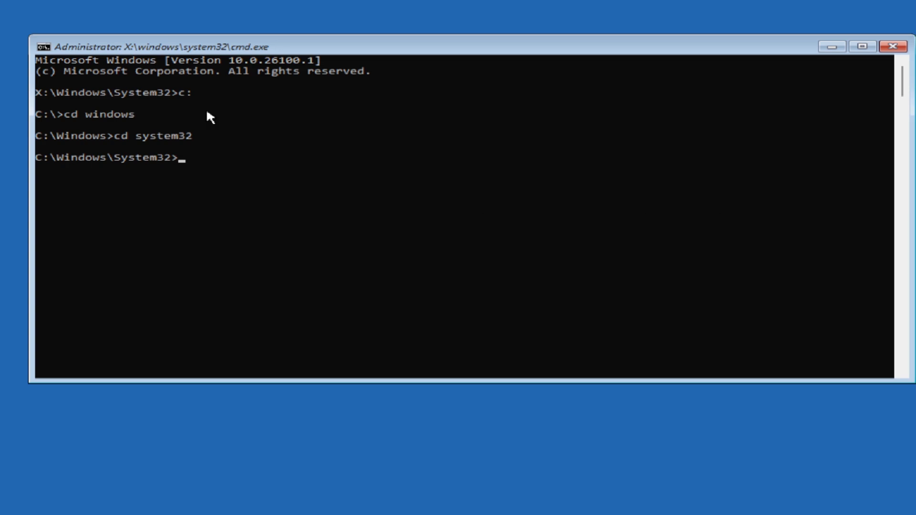
text(ren)
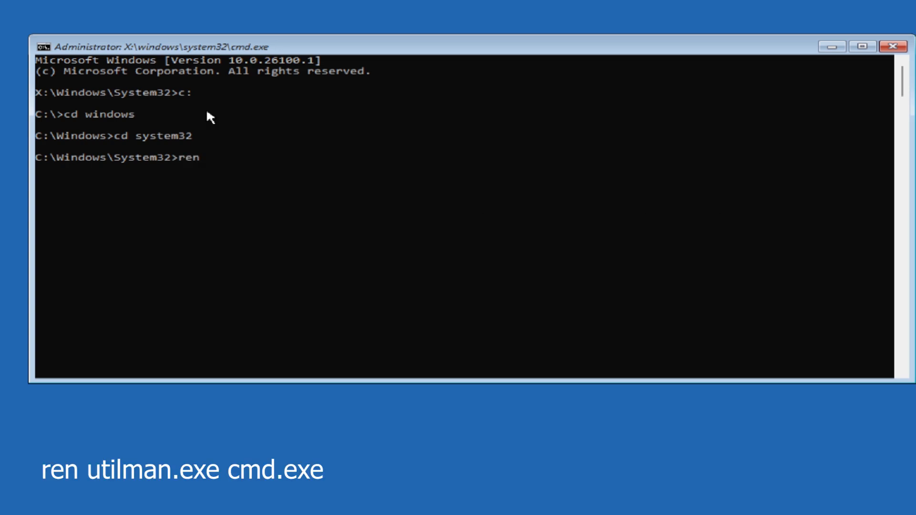
text(uti)
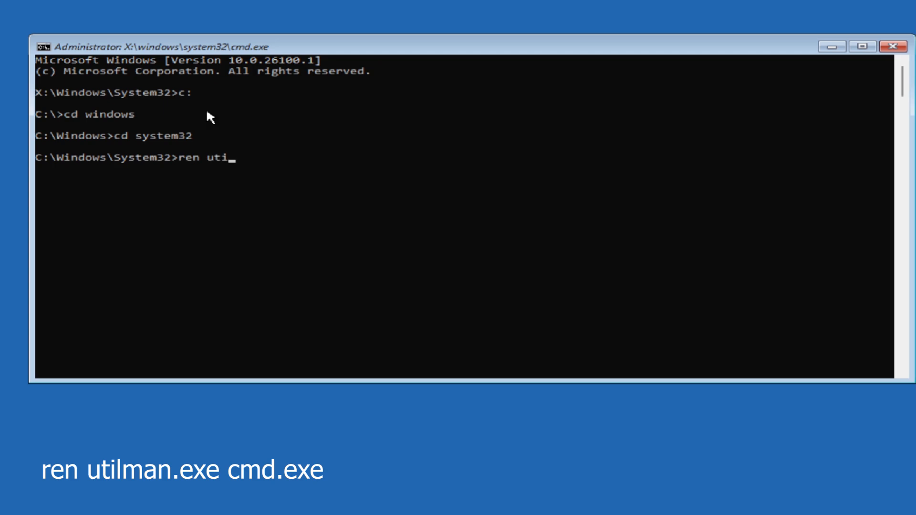
text(lman.ex)
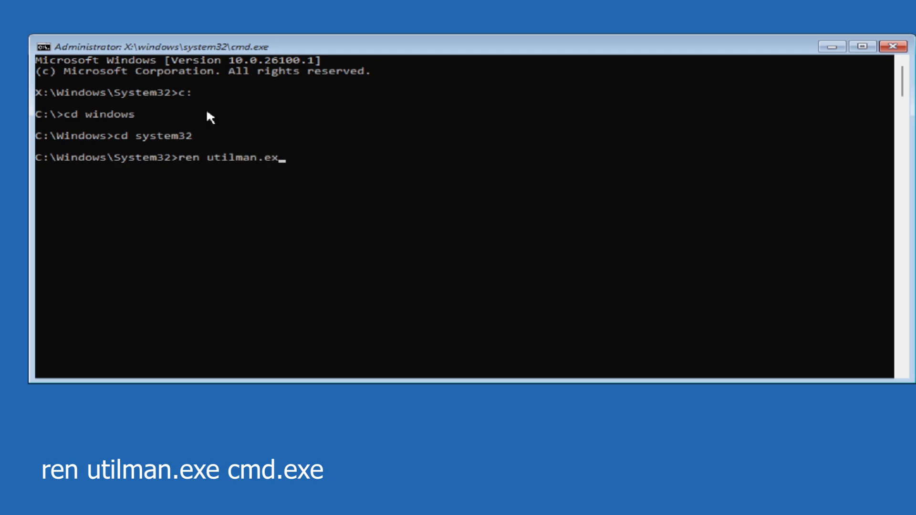
text(cmd.exe)
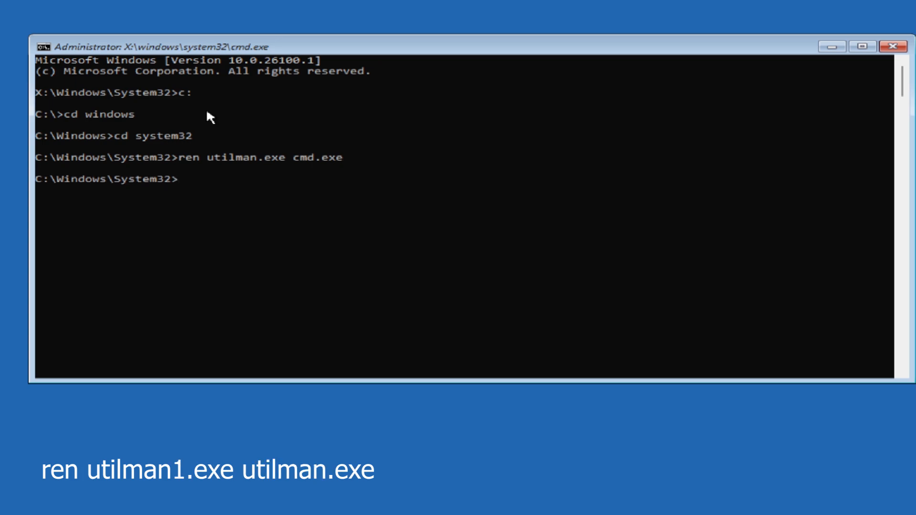
- Rename utilman1.exe back to utilman.exe
text(ren)
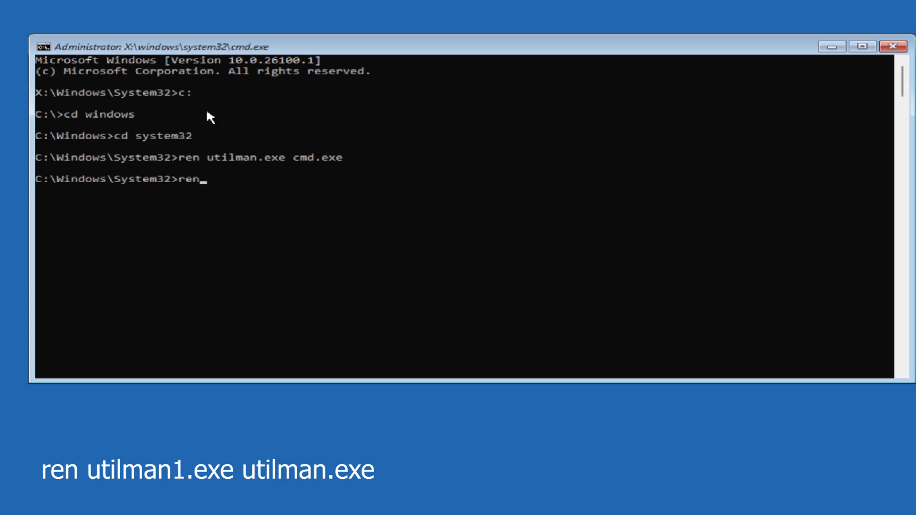
text(ut)
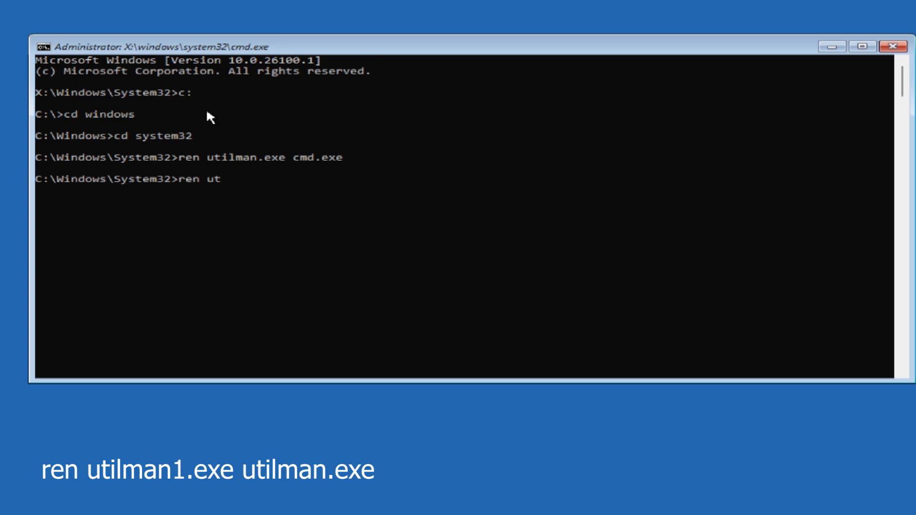
text(ilman1.exe utilman.exe)
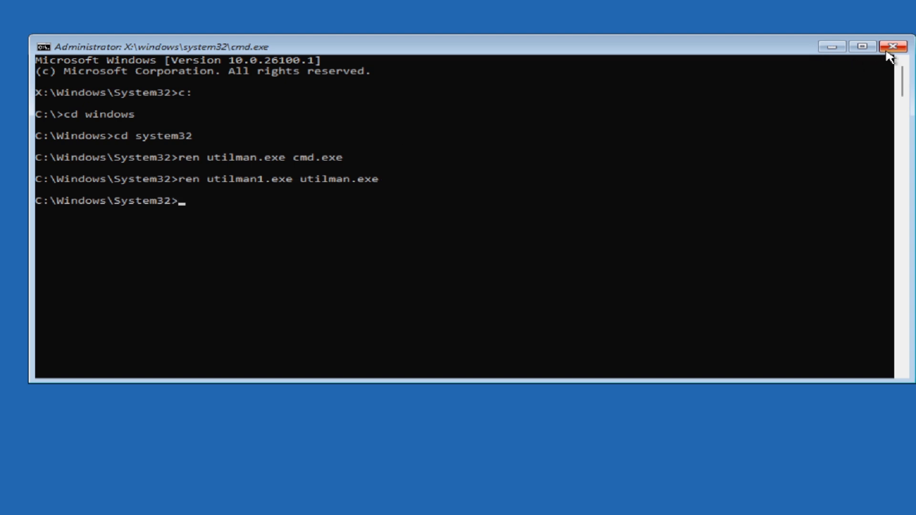
- Close the command window, verify the normal Accessibility menu, and sign in to ITGUY
click(893, 46)
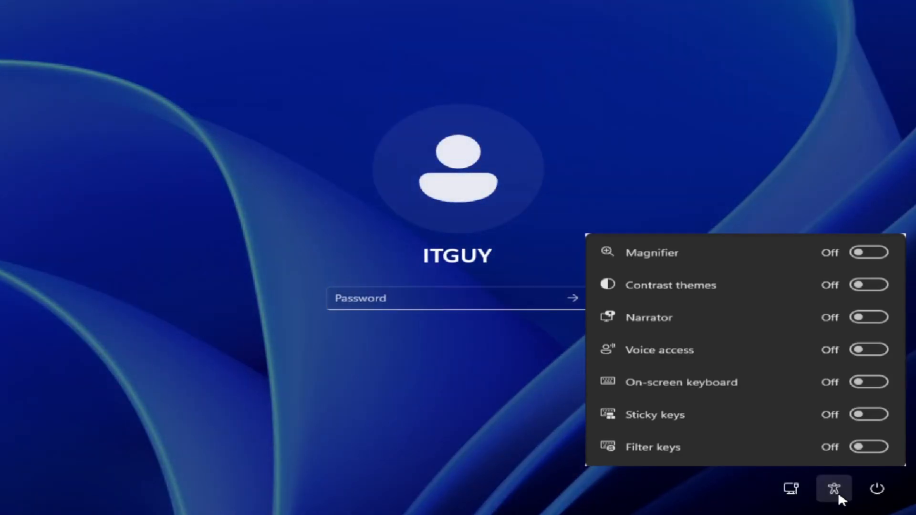
click(833, 490)
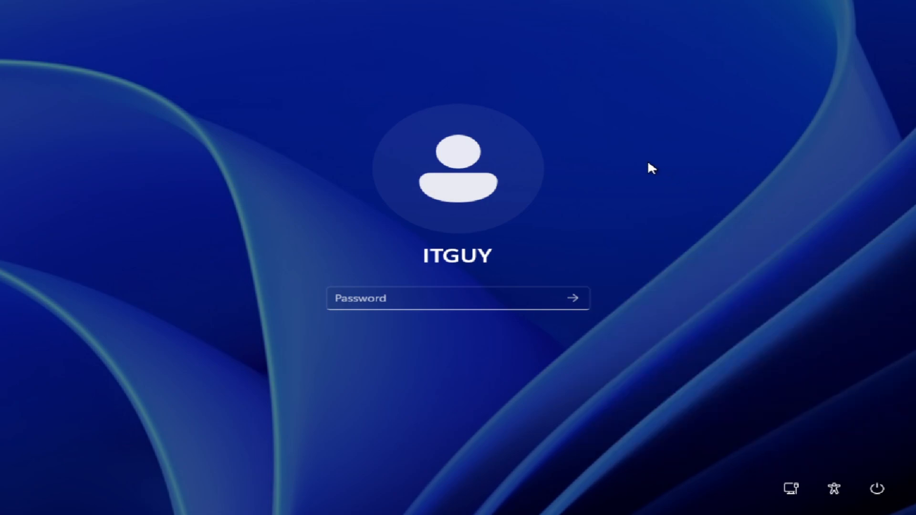
click(457, 297)
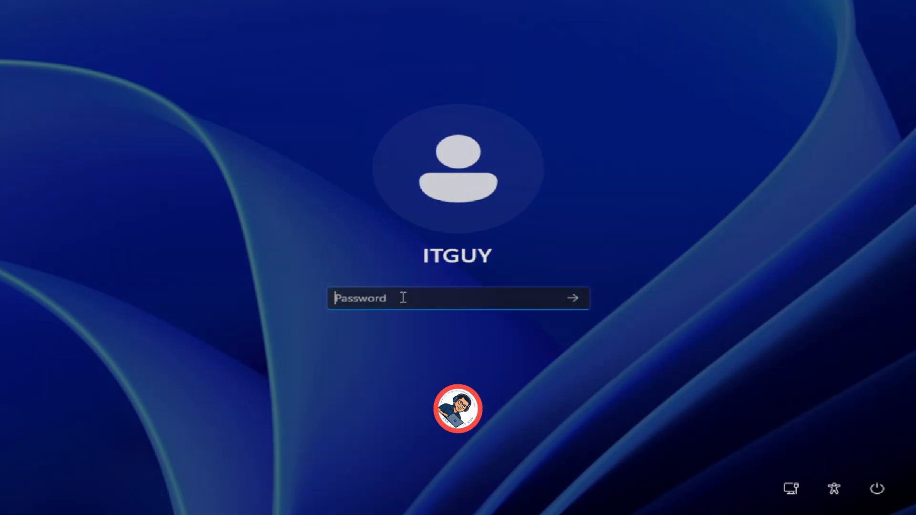
text(•)
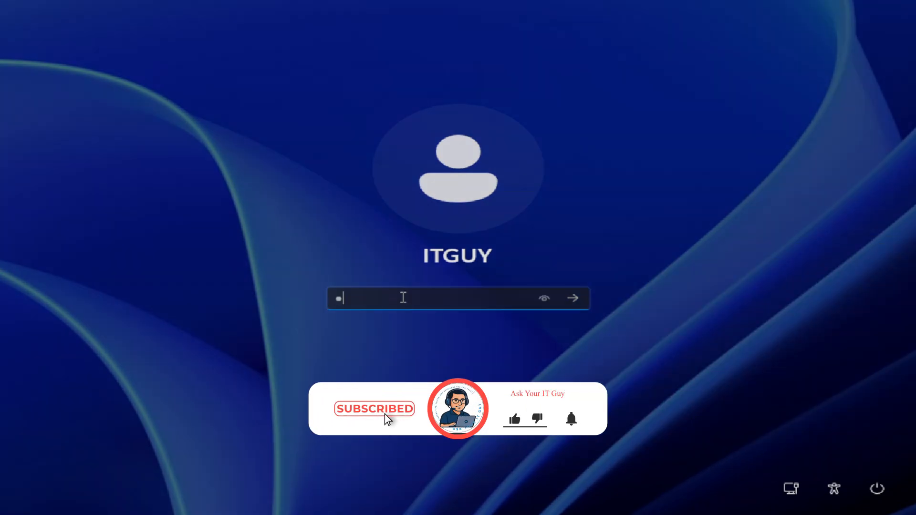
click(572, 297)
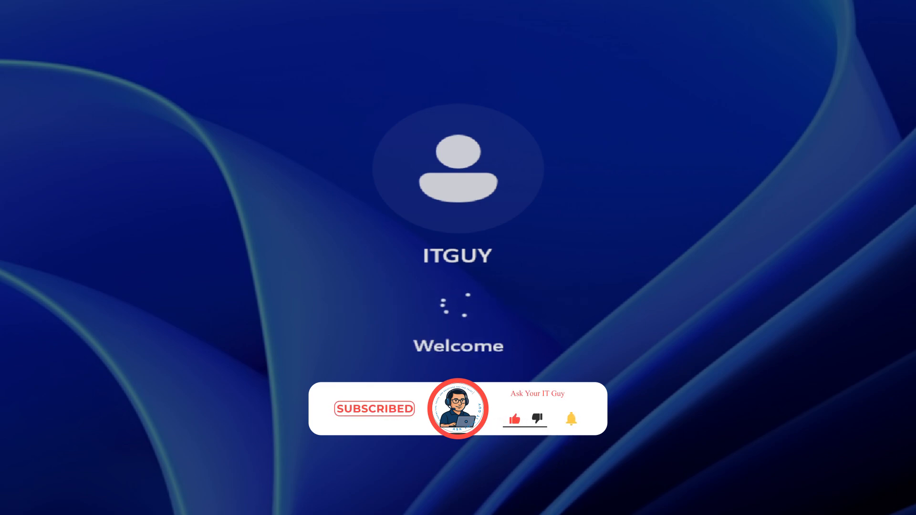